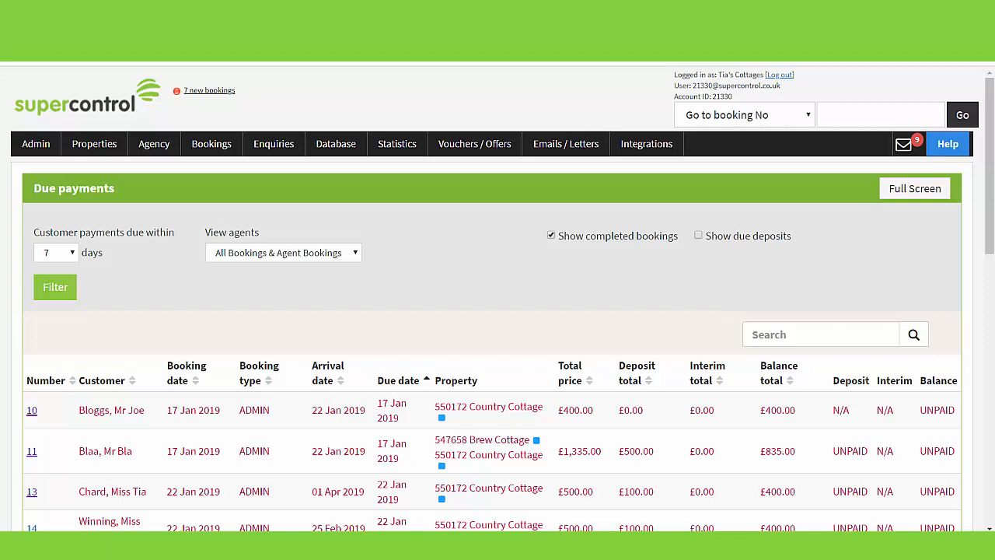
- Show the property list and choose Price planner from Brew Cottage's Settings dropdown
left_click(93, 143)
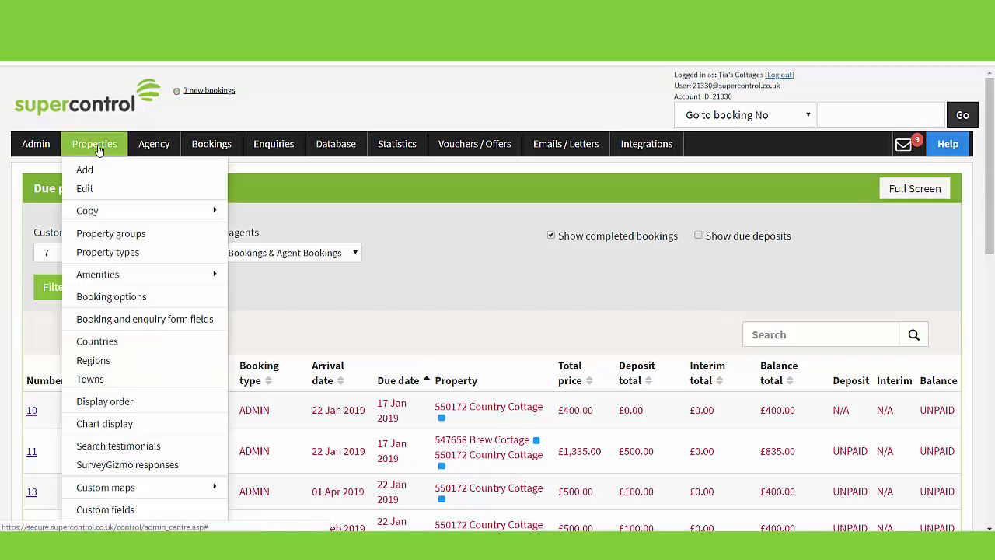
mouse_move(84, 189)
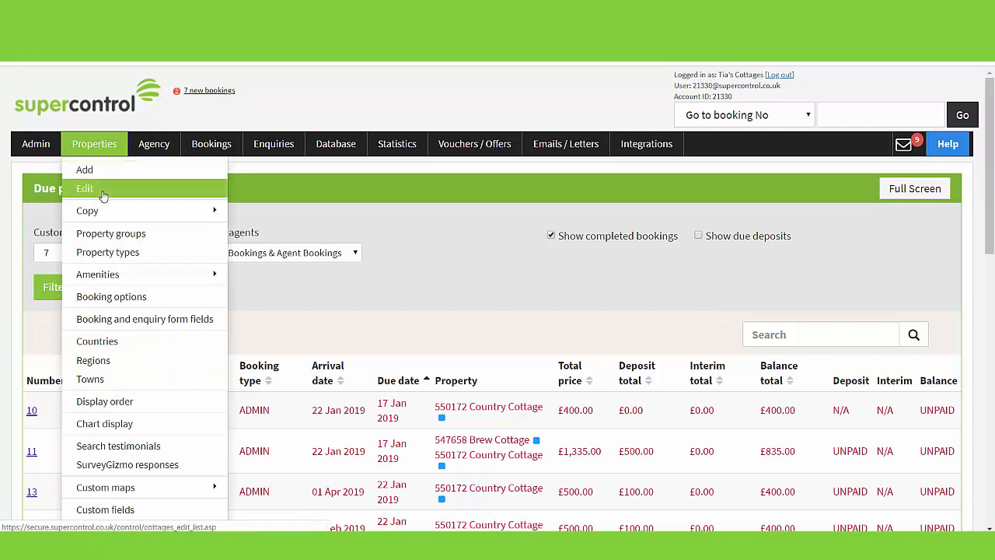
left_click(84, 188)
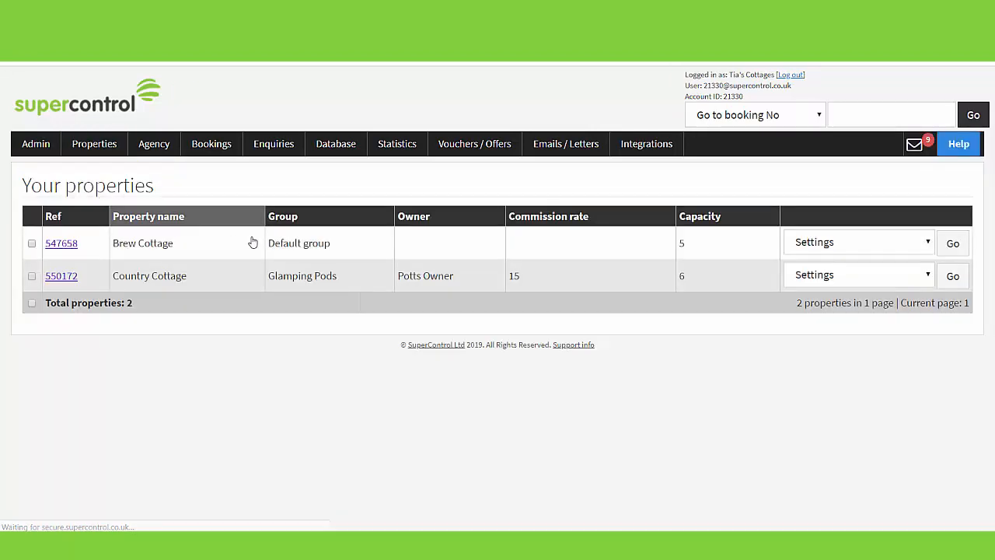
mouse_move(900, 244)
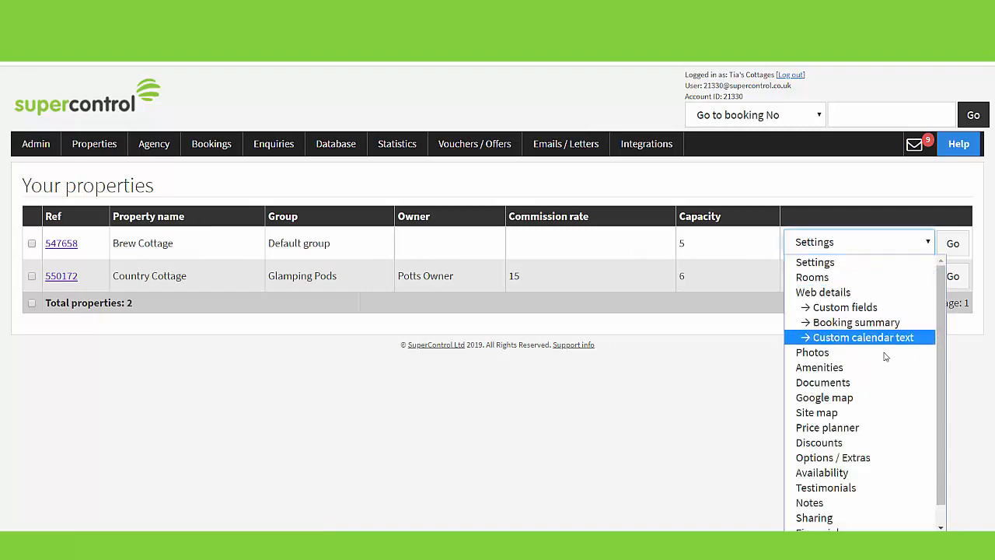
left_click(827, 426)
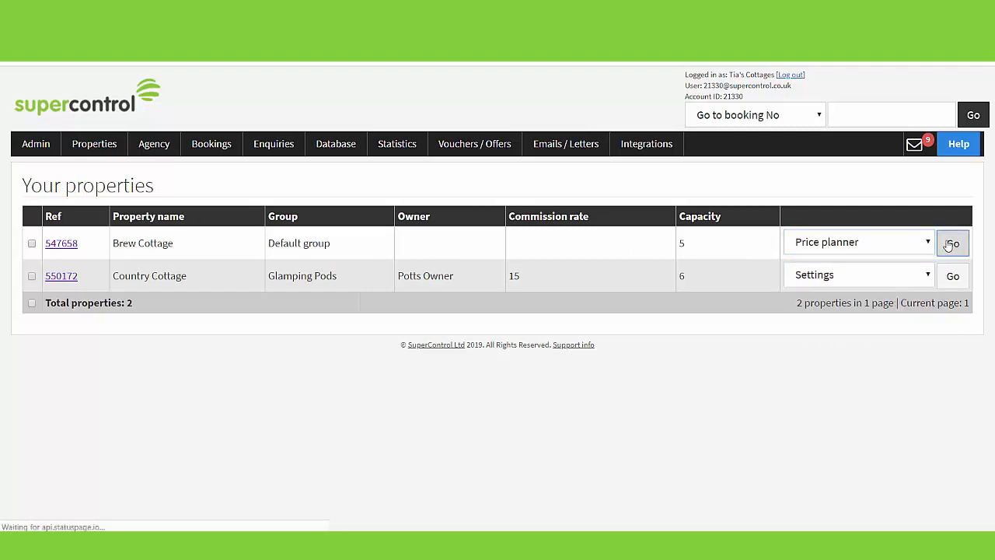
- Go to Brew Cottage's price planner and pick the calendar year from the year dropdown
left_click(951, 242)
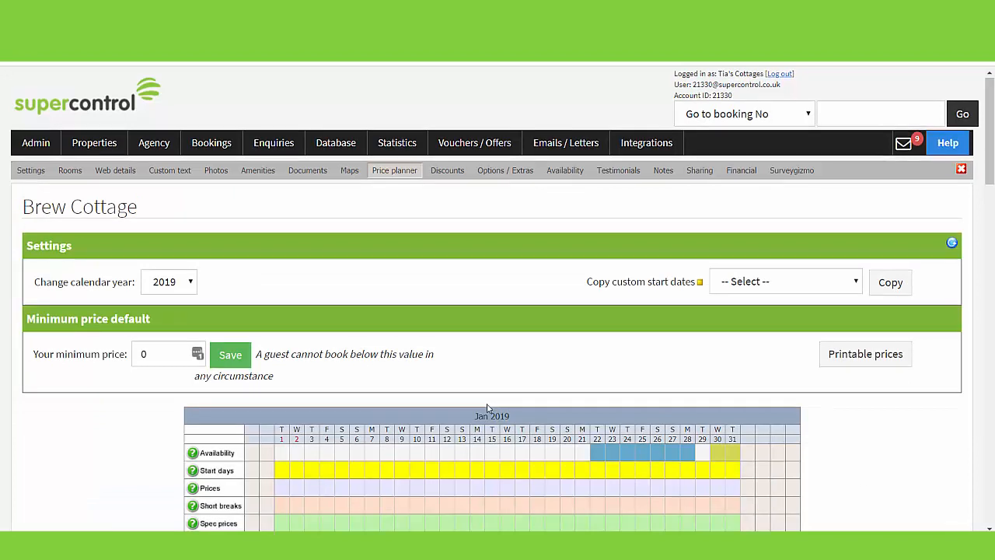
scroll("up", 3)
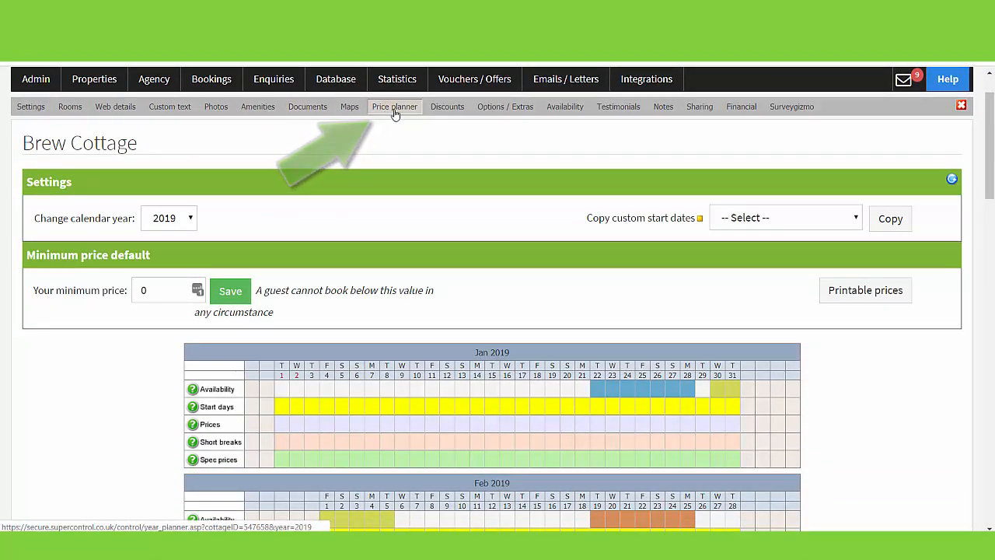
left_click(168, 218)
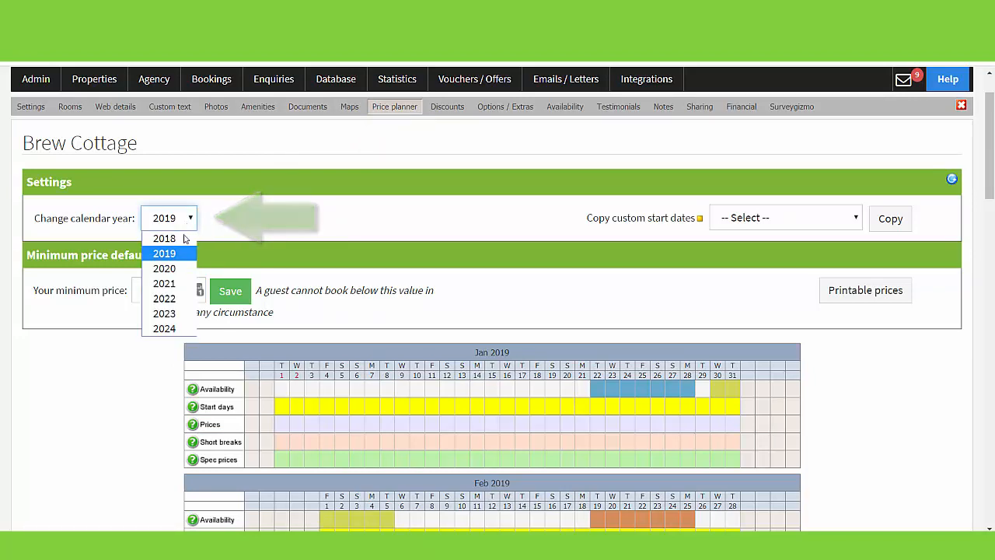
left_click(165, 268)
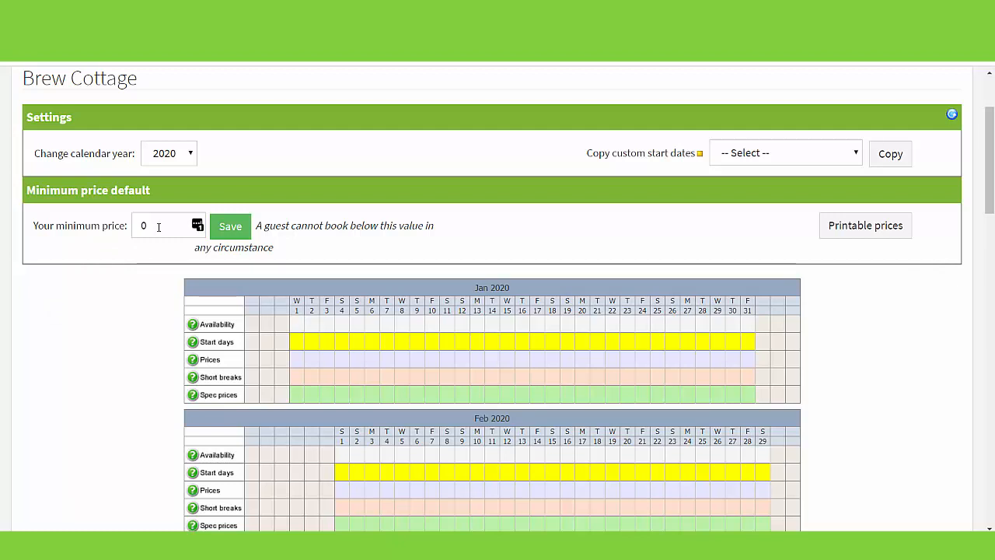
left_click(163, 225)
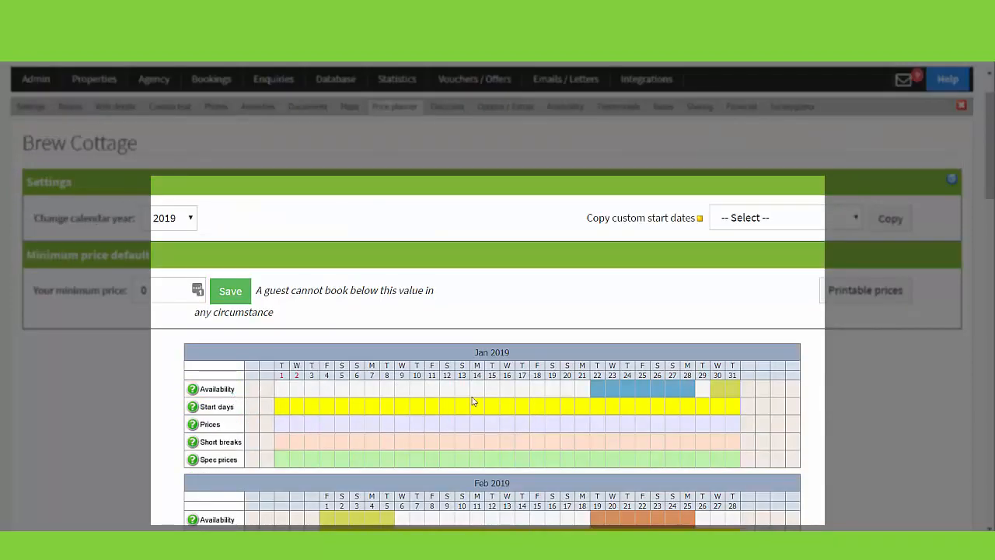
mouse_move(572, 396)
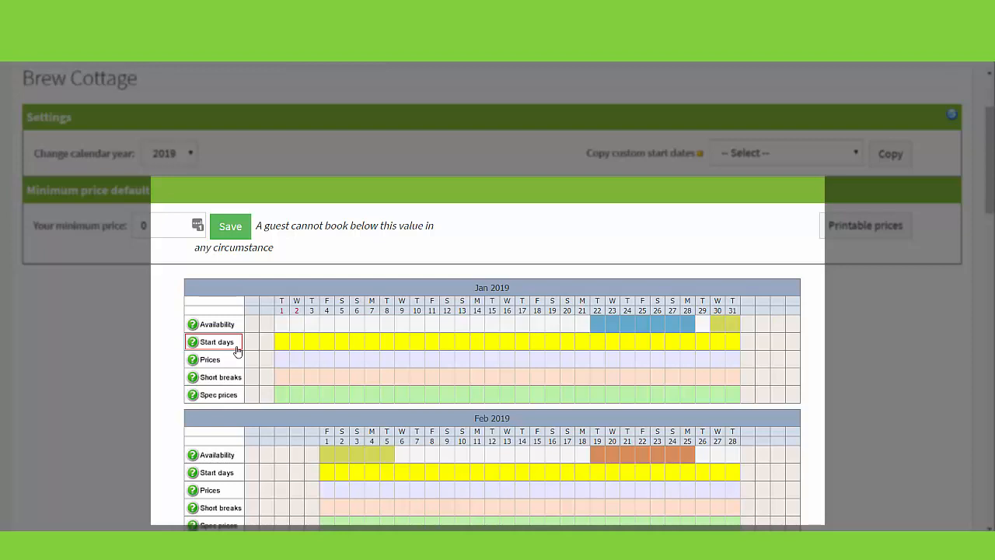
mouse_move(902, 416)
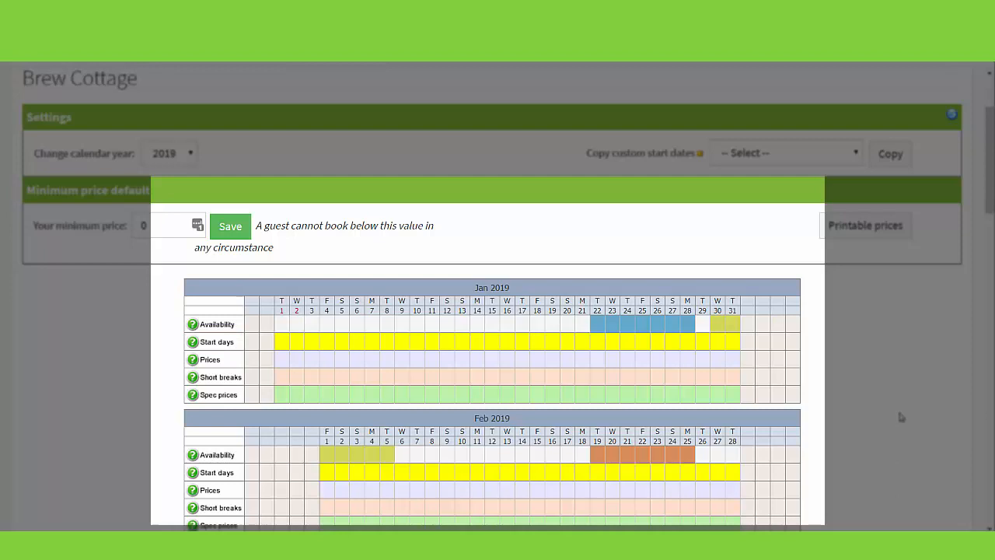
mouse_move(281, 342)
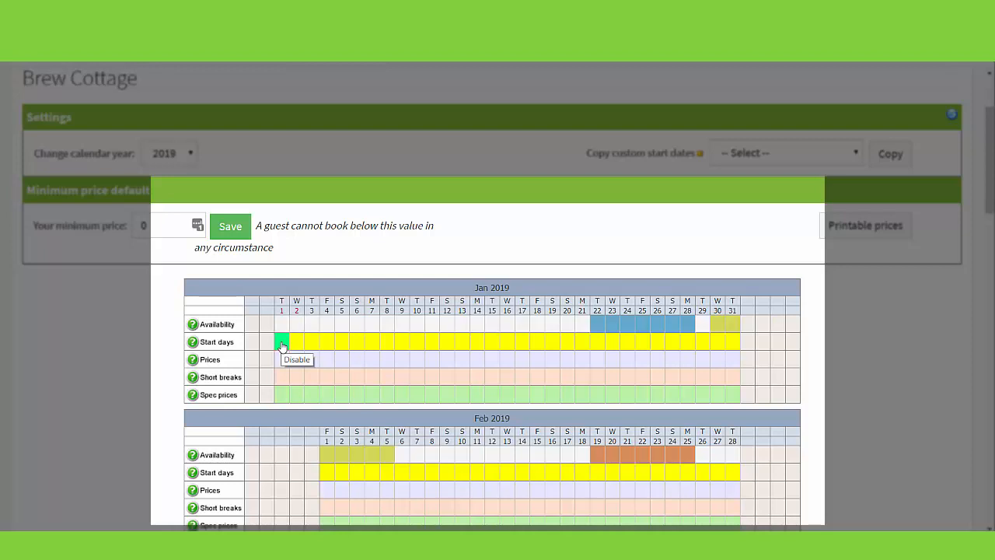
- Disable 1 January 2019 as a start day in the Start days row
left_click(281, 342)
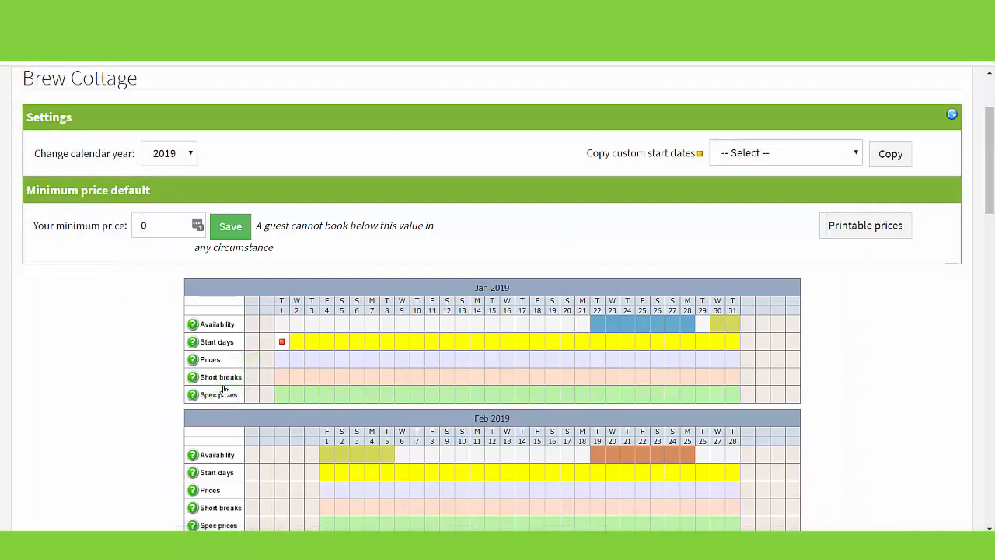
left_click(282, 360)
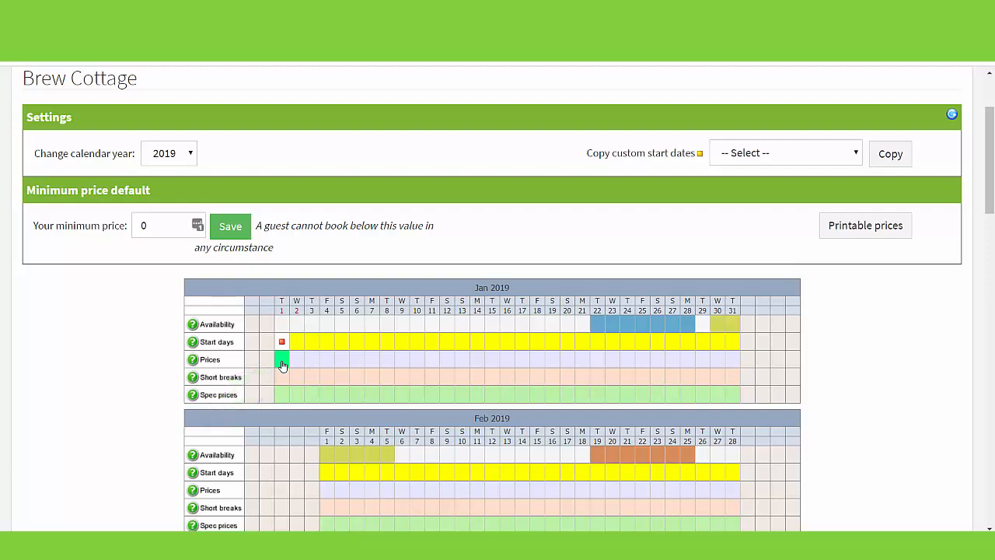
- Create a 1–31 January 2019 band at 700 weekly with short-stay rates and save it
left_click(282, 359)
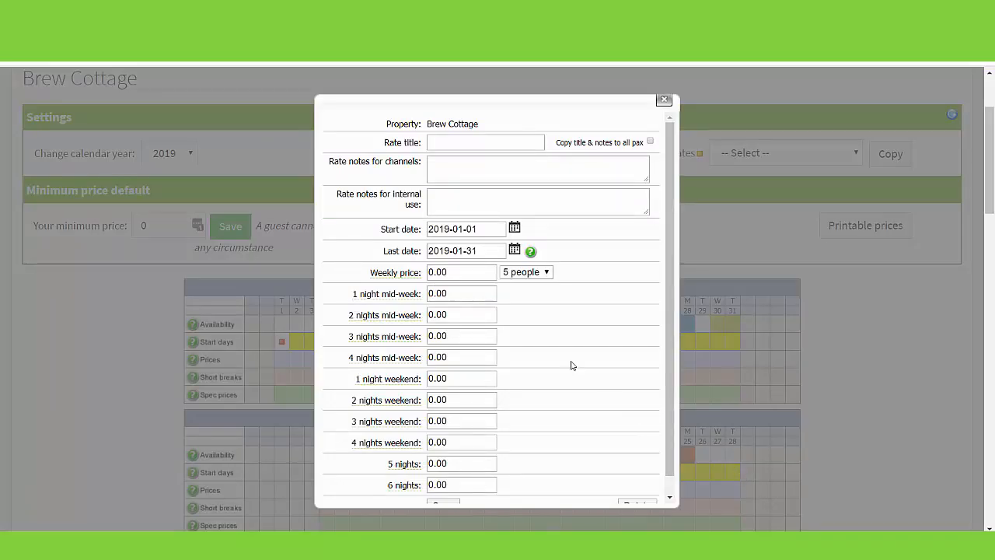
mouse_move(560, 411)
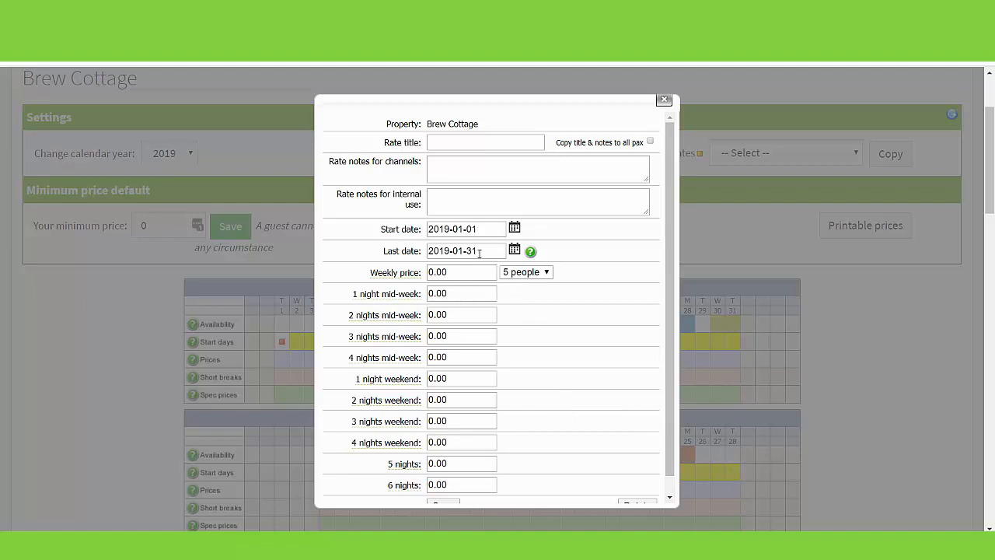
mouse_move(505, 305)
type("600")
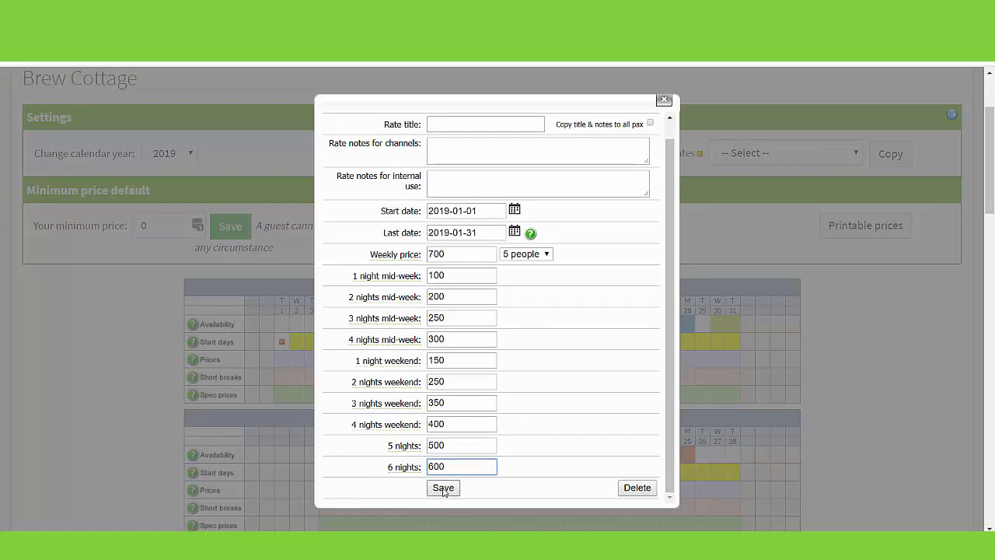
left_click(444, 488)
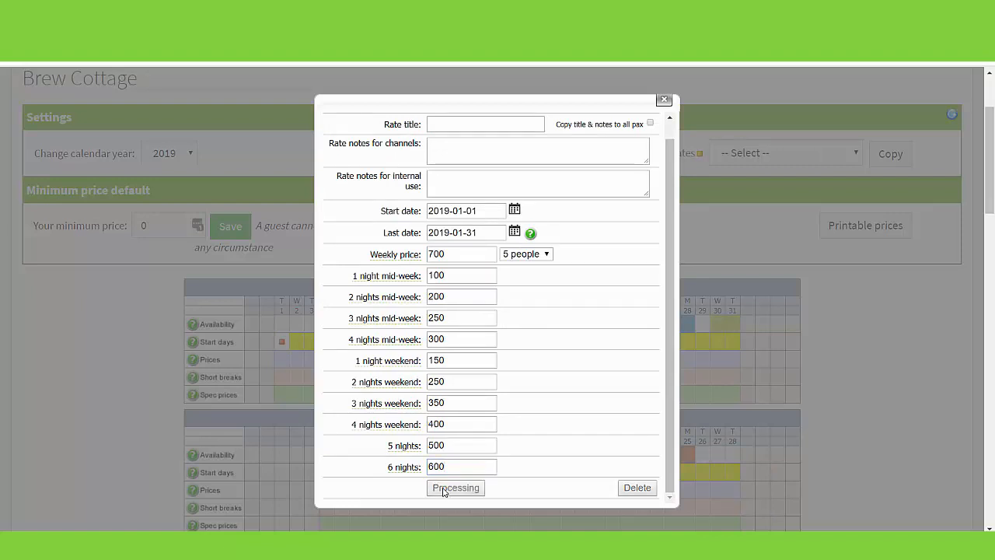
left_click(456, 488)
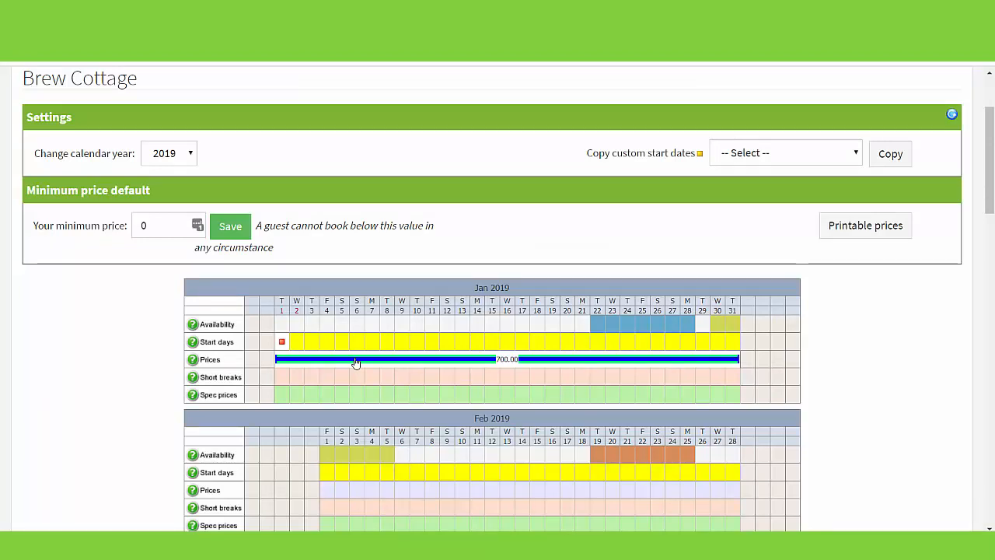
- Enter 150 for five-person 1 night mid-week and 600 weekly for 4 people, then save
left_click(354, 359)
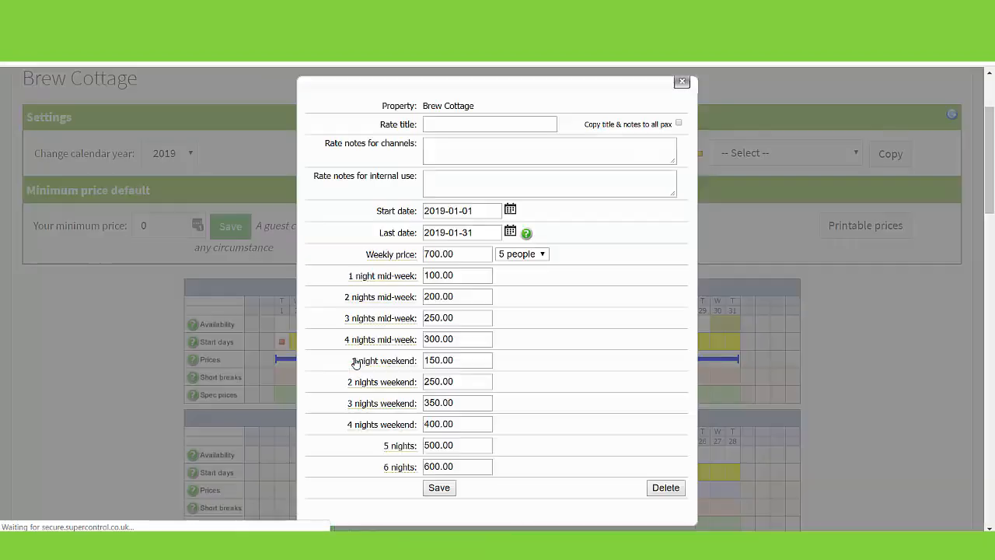
left_click(457, 274)
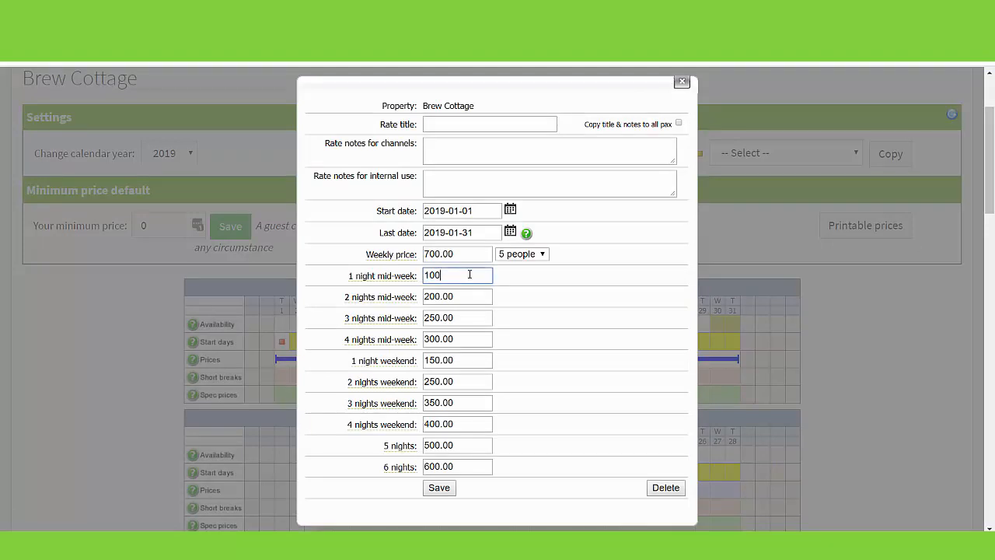
type("150")
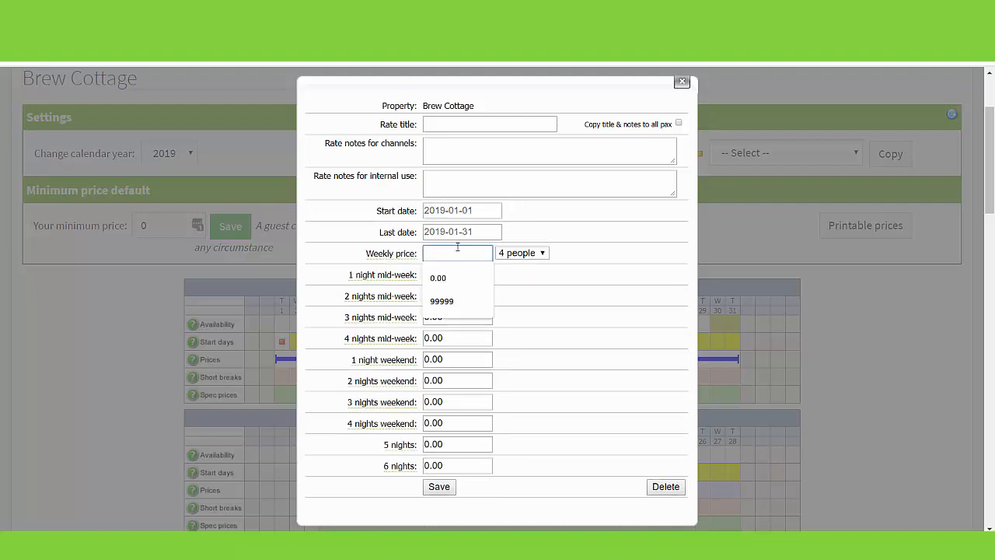
type("600")
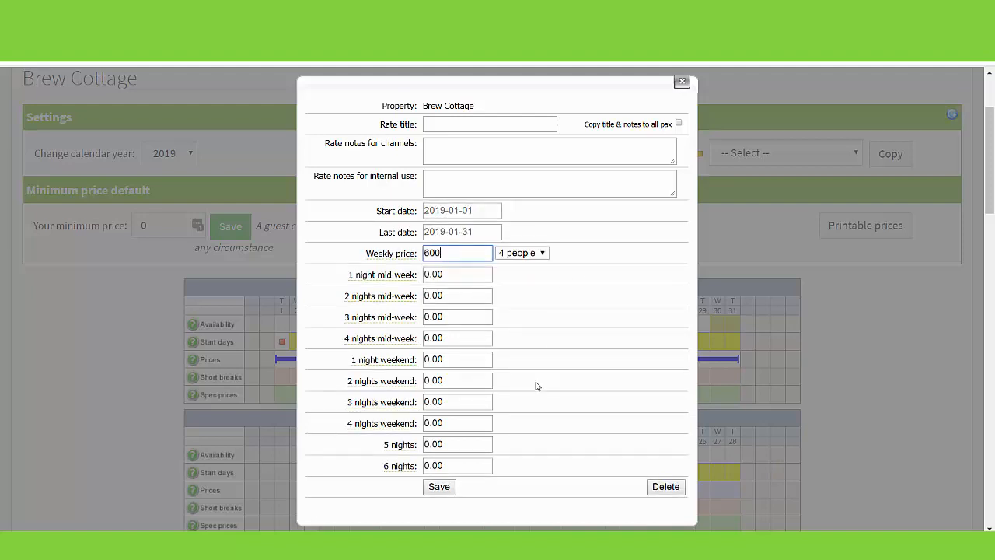
left_click(438, 485)
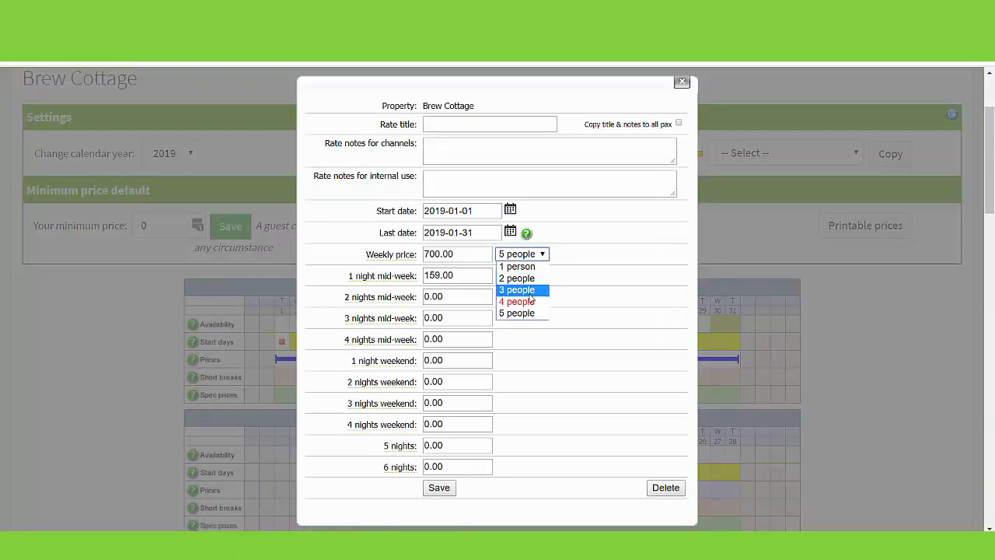
left_click(681, 80)
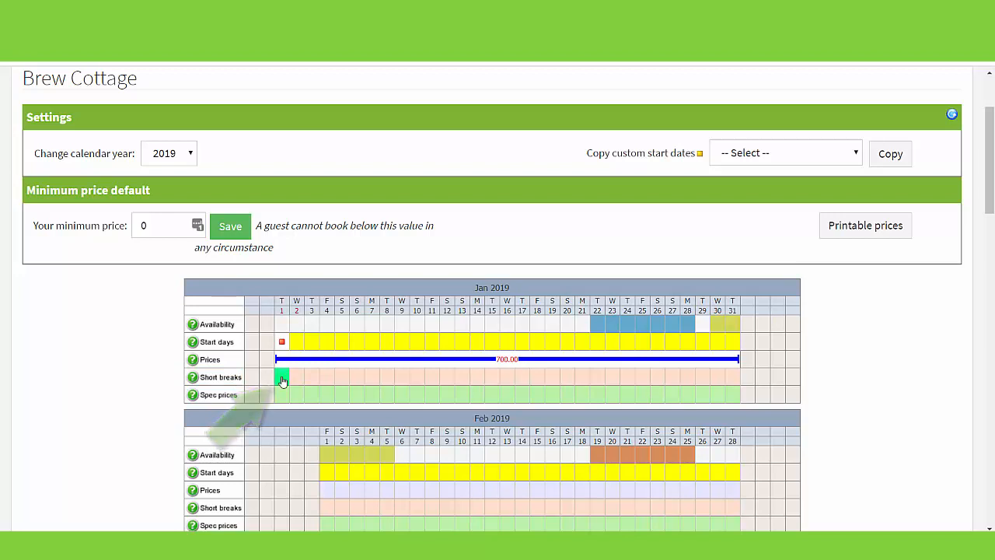
- Set January short breaks to Min days 2 and Max days 7 for every start day and save
left_click(283, 377)
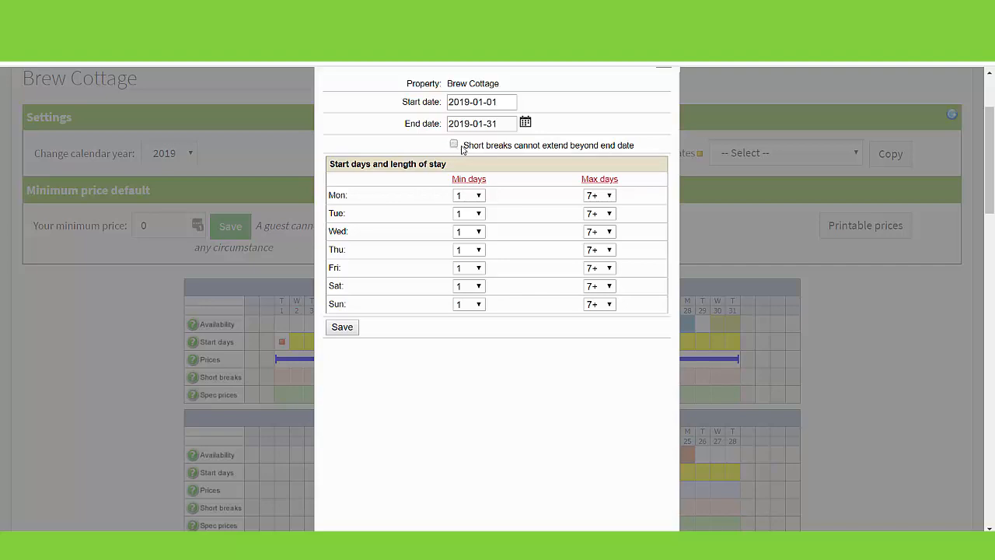
left_click(502, 124)
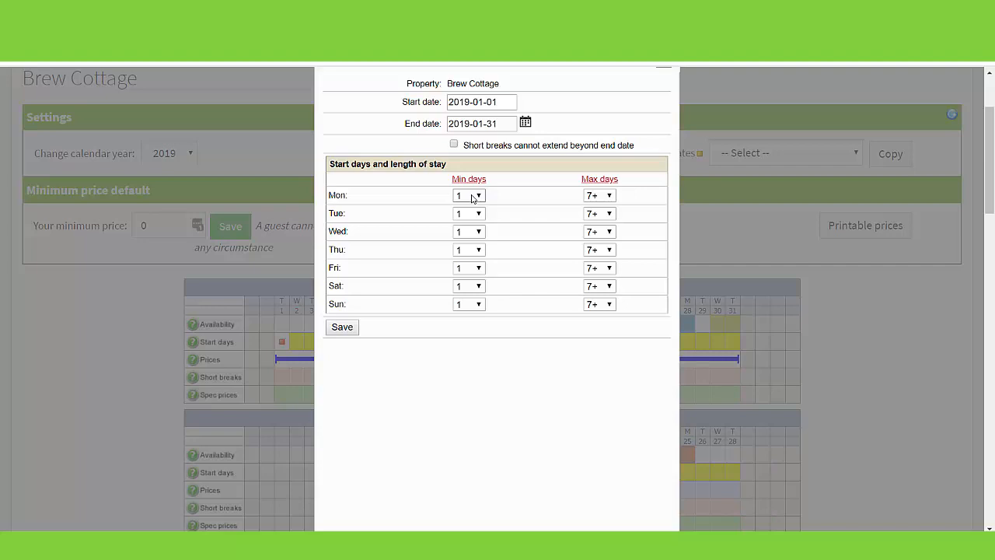
left_click(470, 196)
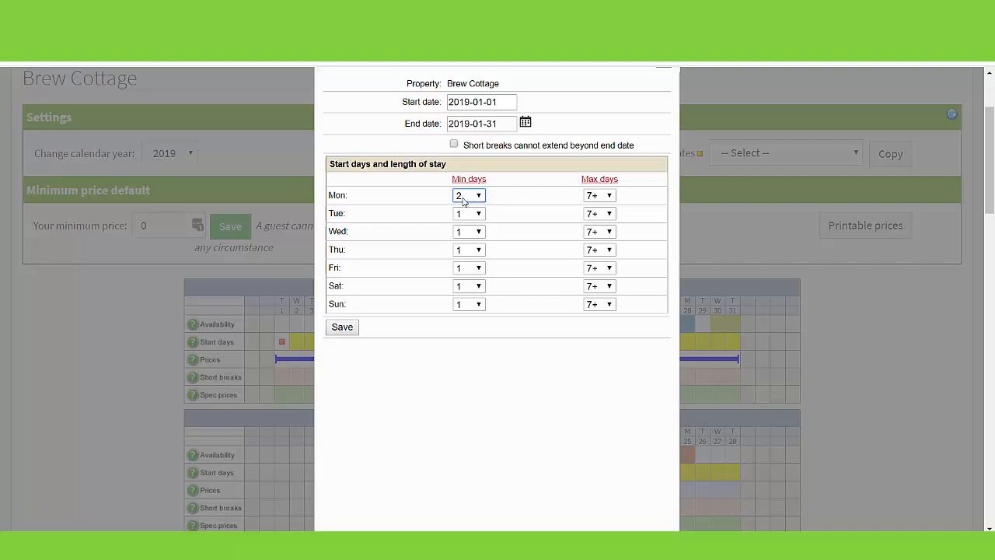
left_click(468, 196)
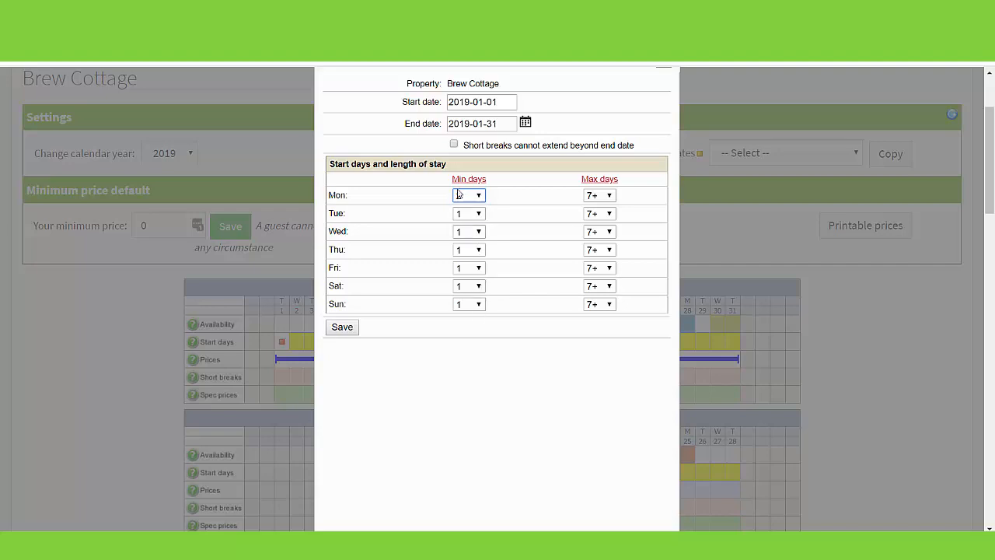
left_click(469, 196)
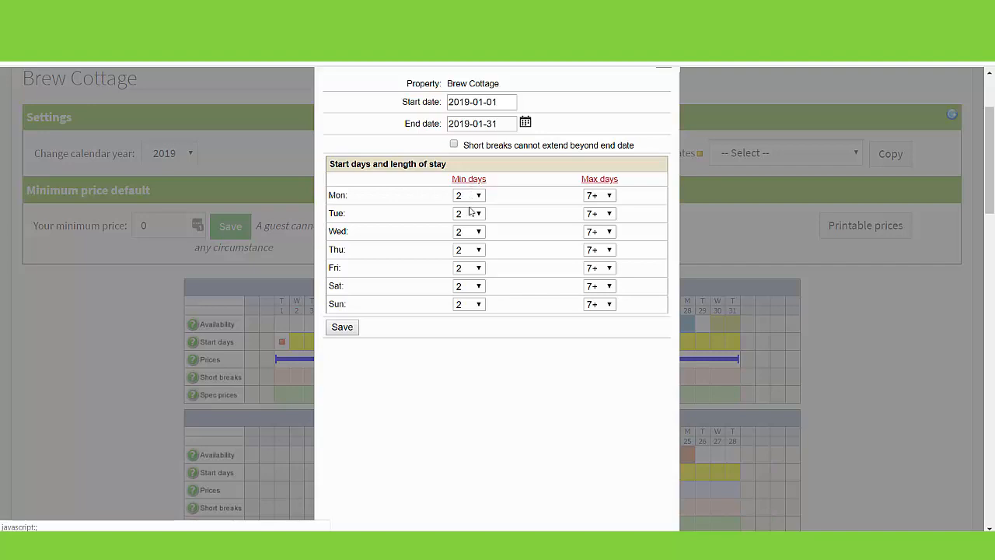
mouse_move(609, 196)
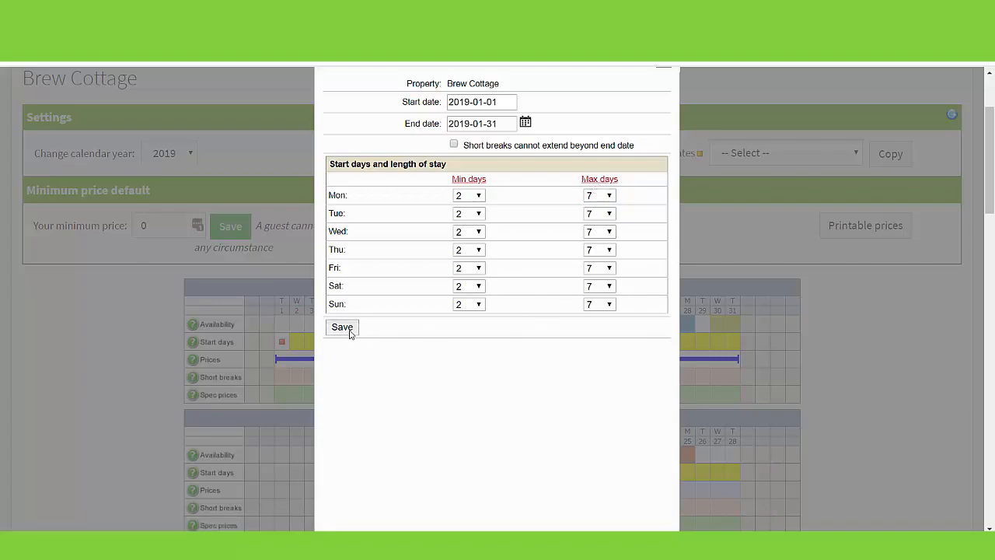
left_click(342, 326)
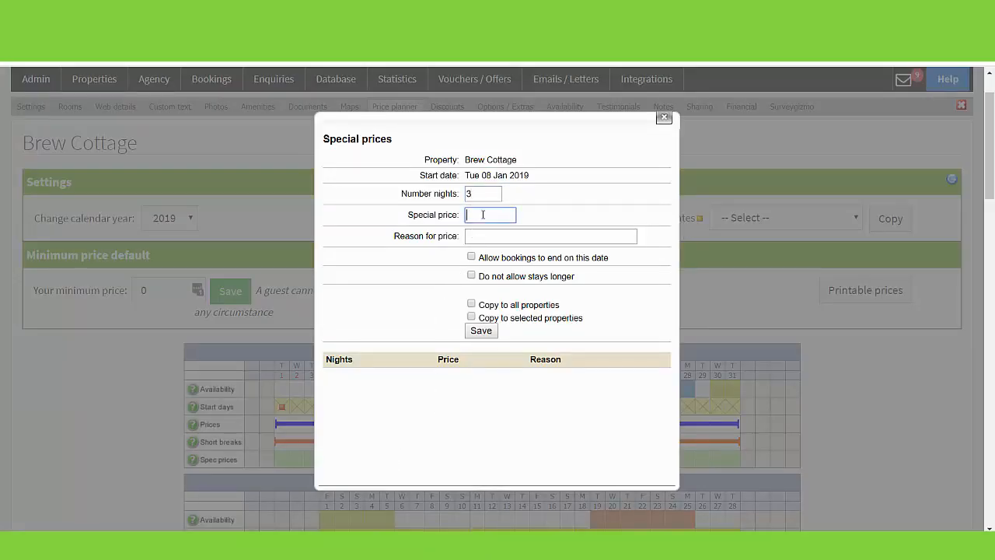
- Enter 3 nights and special price 400 for 08 Jan 2019 and save it
type("400")
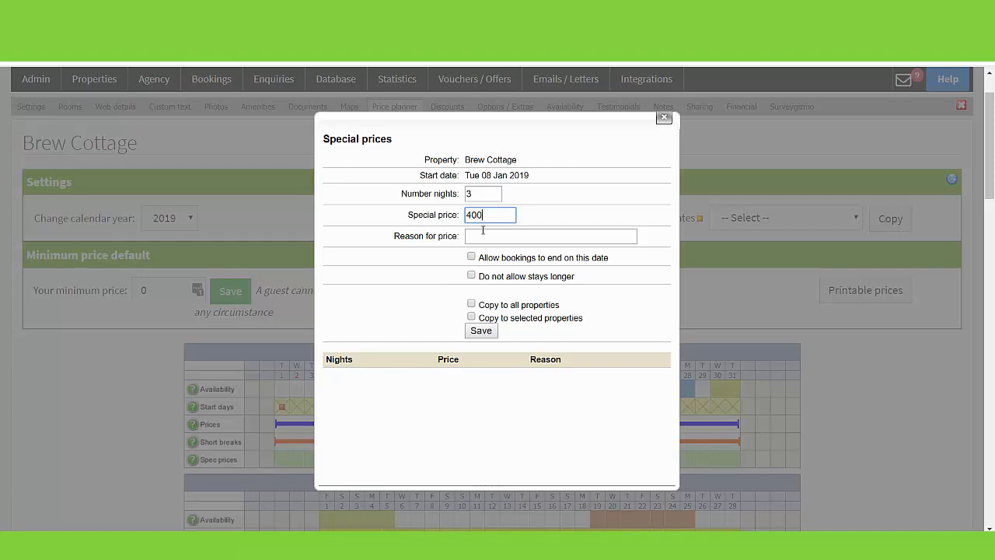
left_click(550, 236)
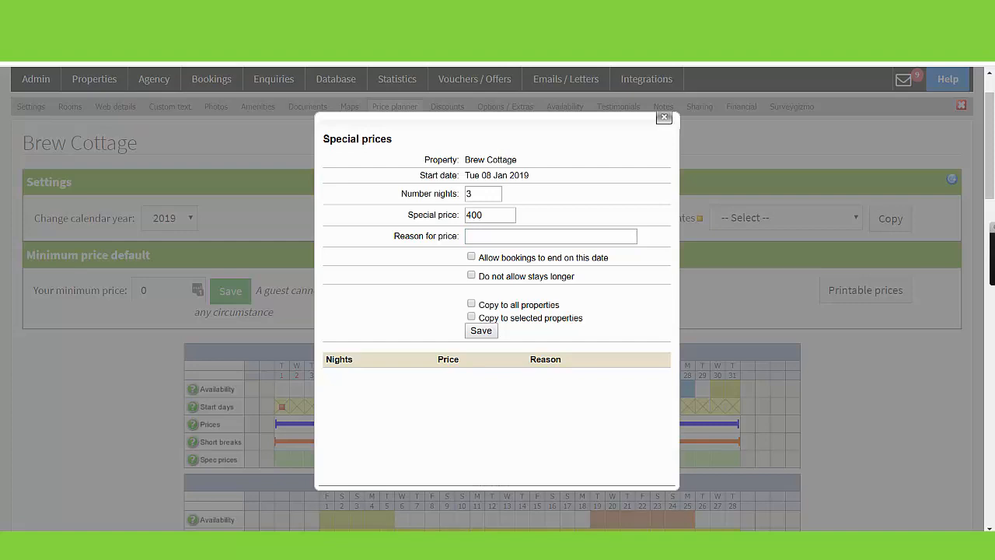
mouse_move(566, 327)
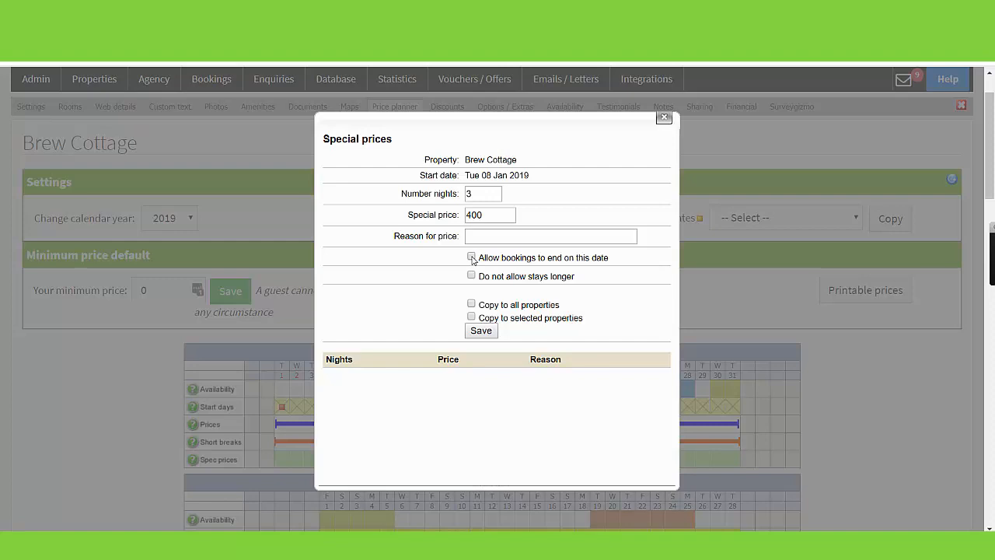
left_click(471, 258)
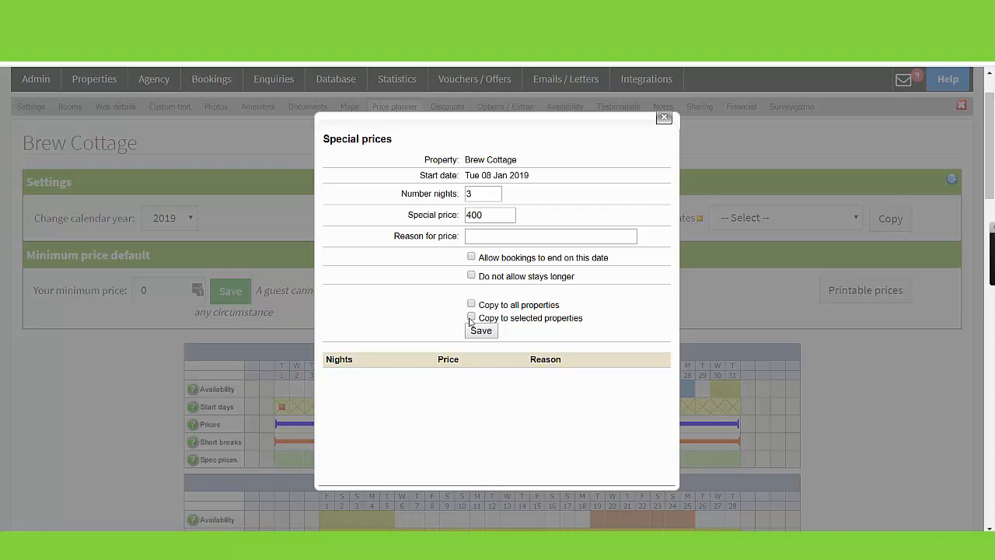
left_click(481, 330)
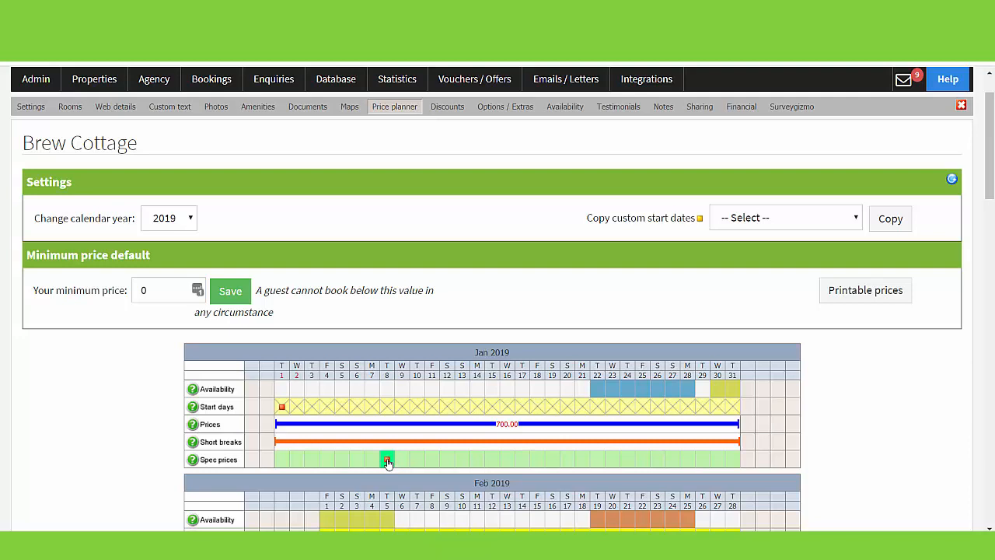
left_click(387, 458)
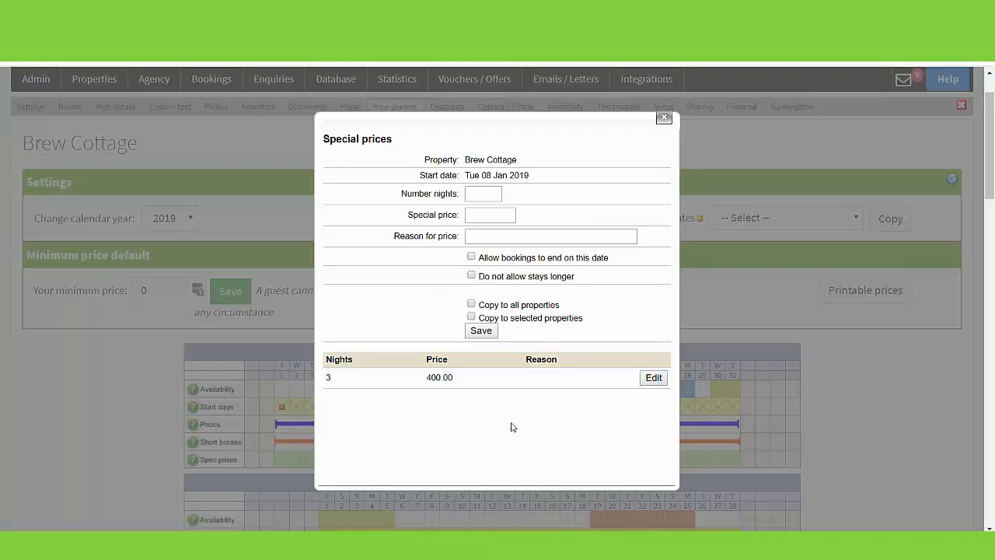
mouse_move(589, 385)
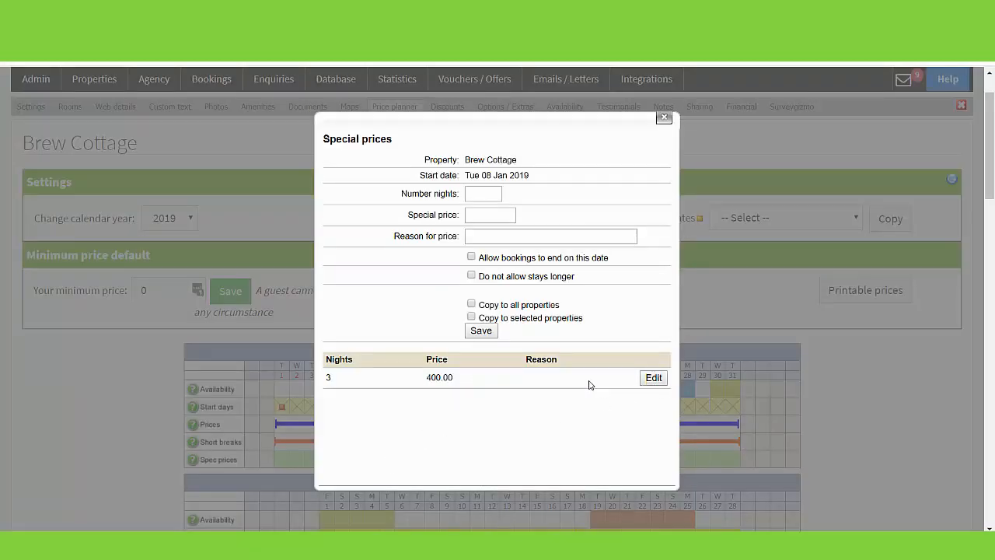
left_click(653, 378)
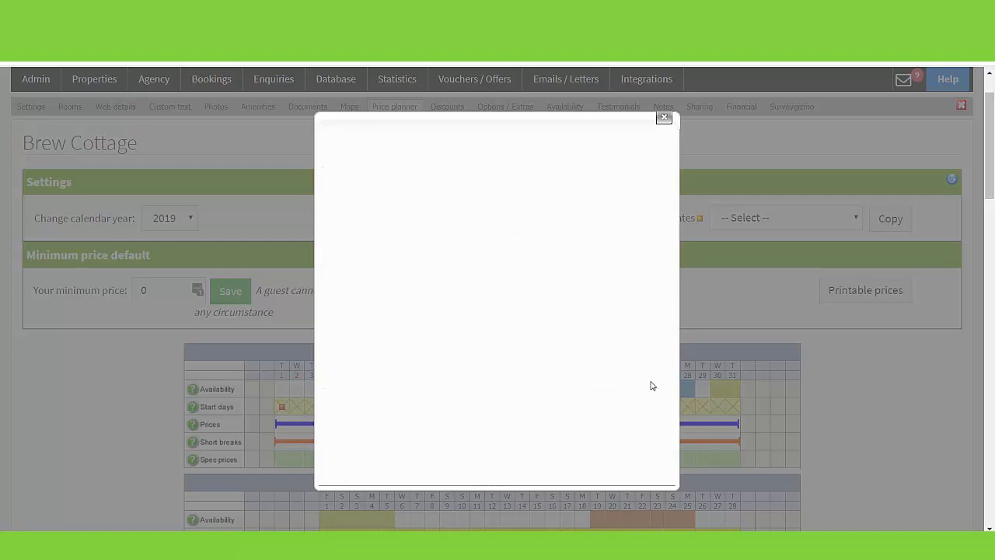